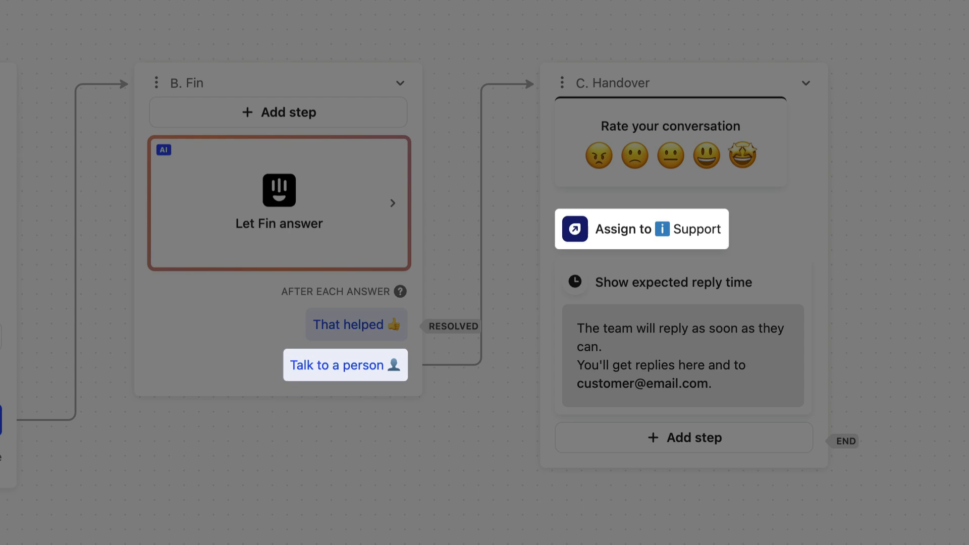
- Return from the Fin AI Agent workflow editor to the Automation Workflows list
click(345, 365)
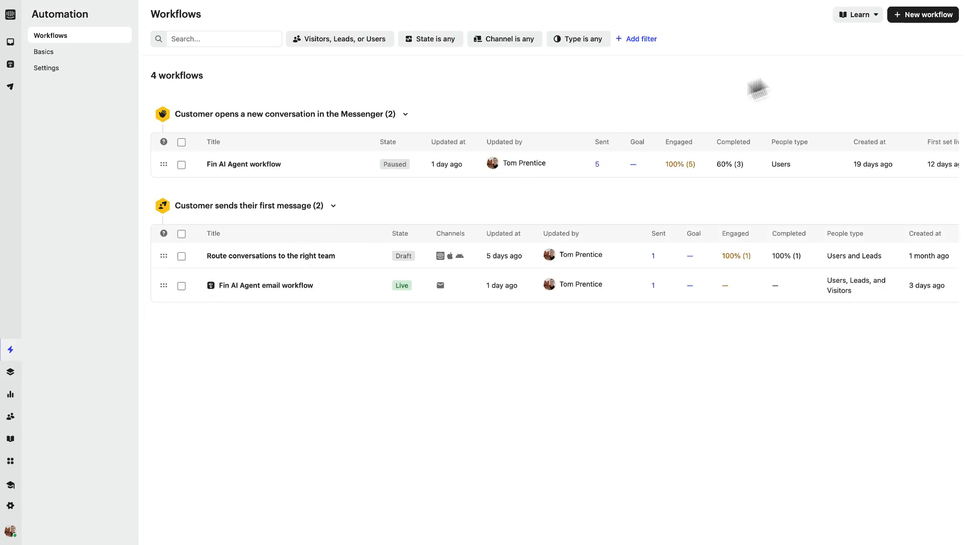
- Create a new workflow from the 'Route conversations to the right team' template
click(922, 14)
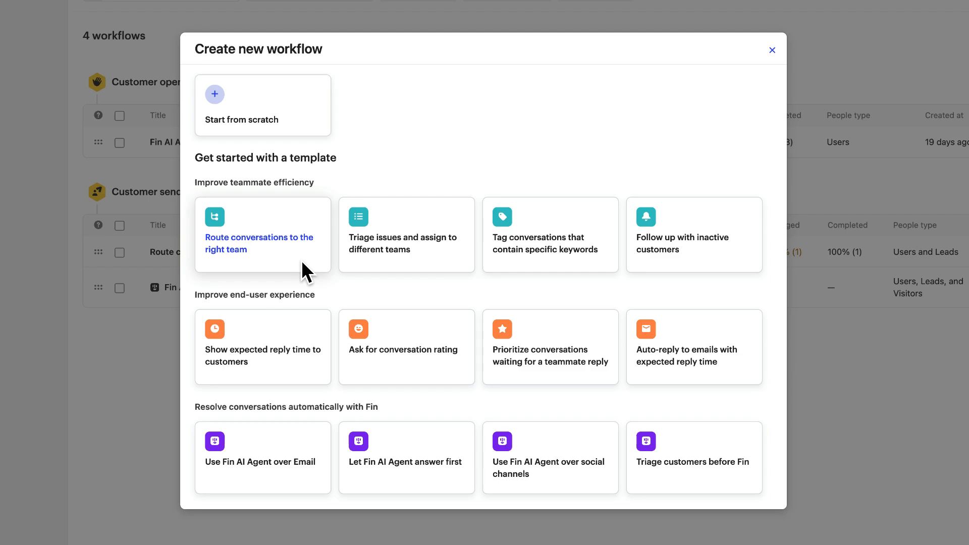
click(262, 235)
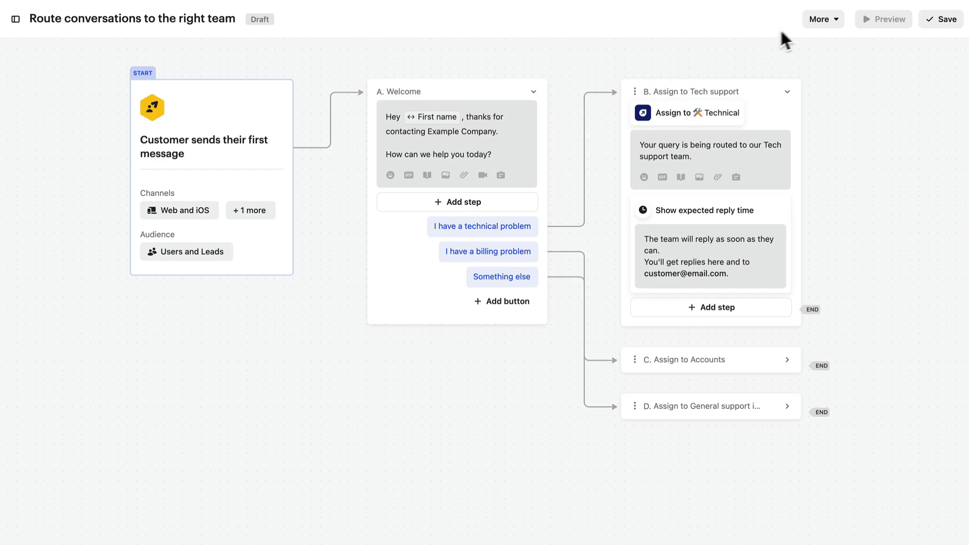
- Duplicate the workflow as reusable 'post-Fin triage', save it and set it live
click(822, 18)
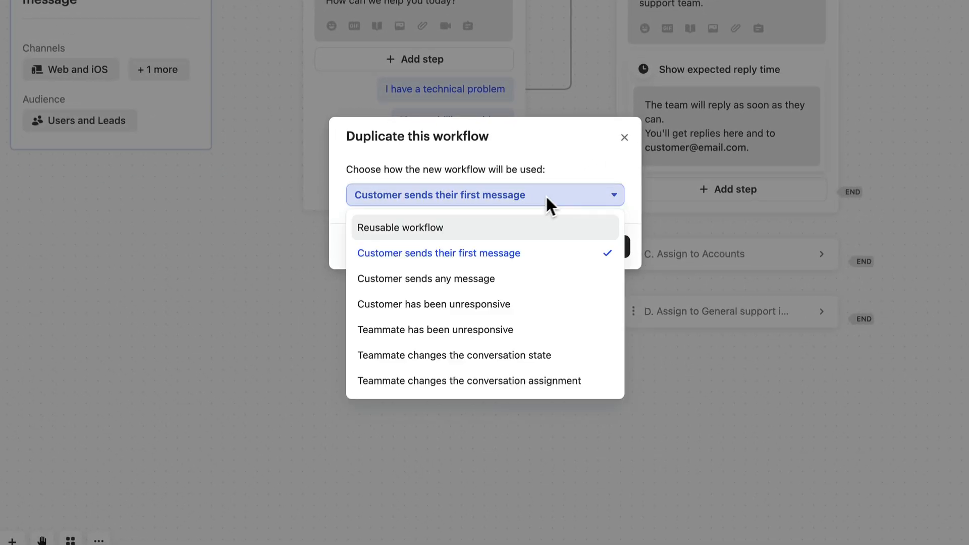
click(401, 227)
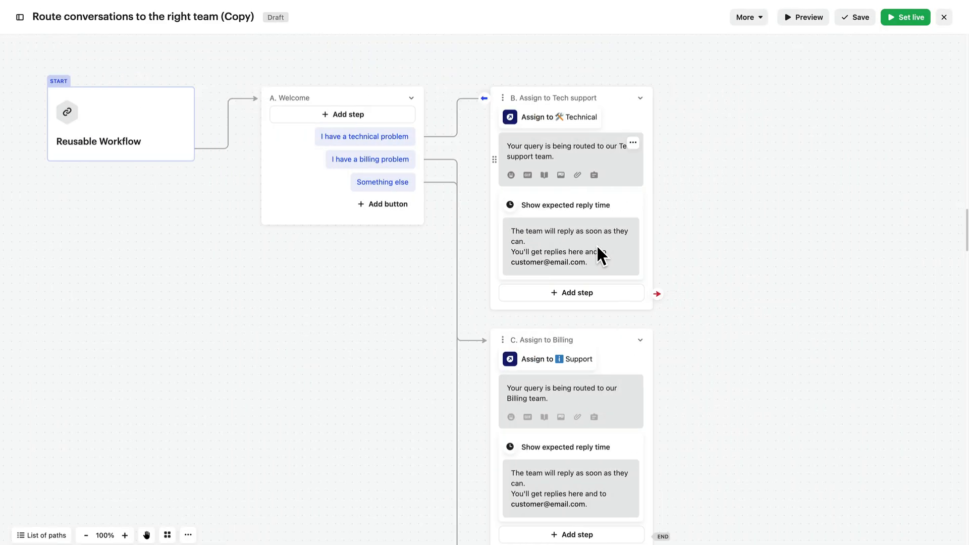
click(120, 123)
text(post-Fin triage)
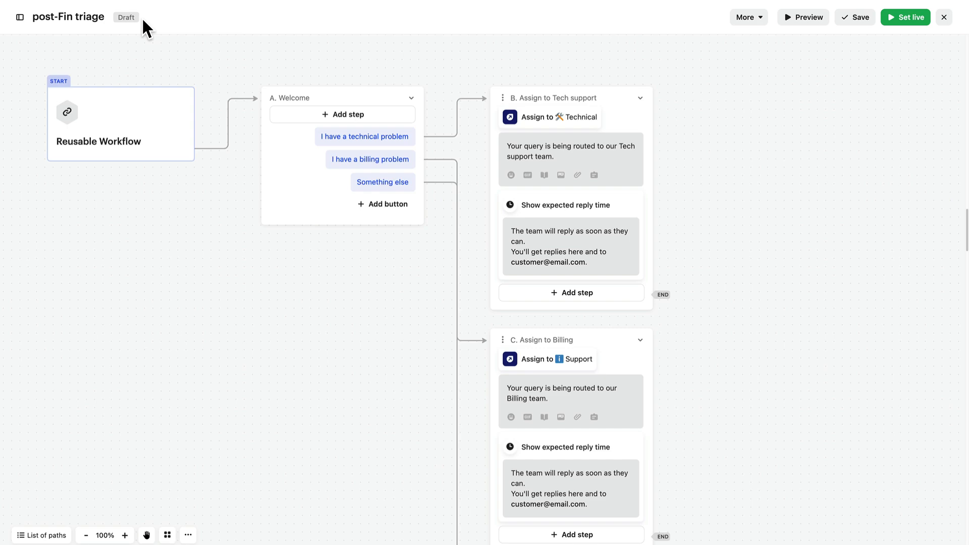
mouse_move(197, 29)
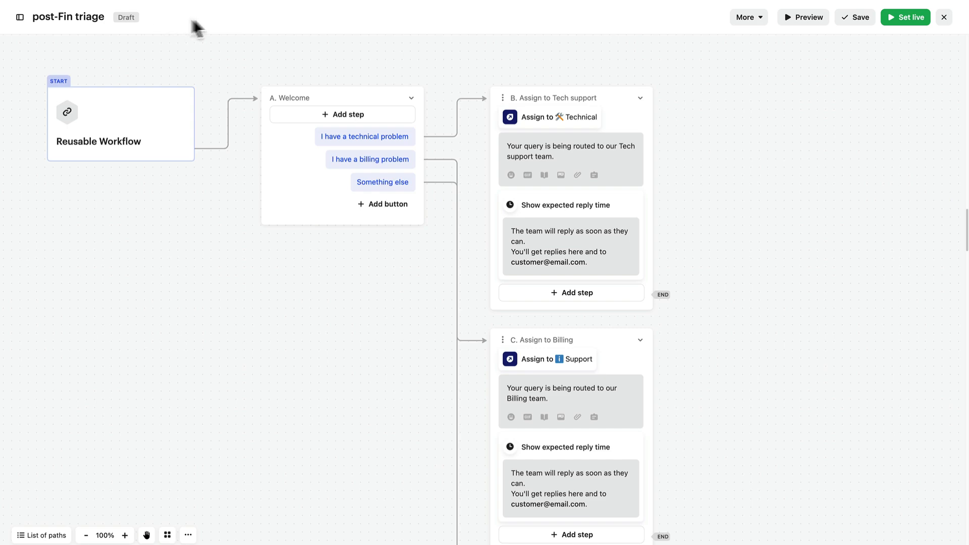
click(855, 17)
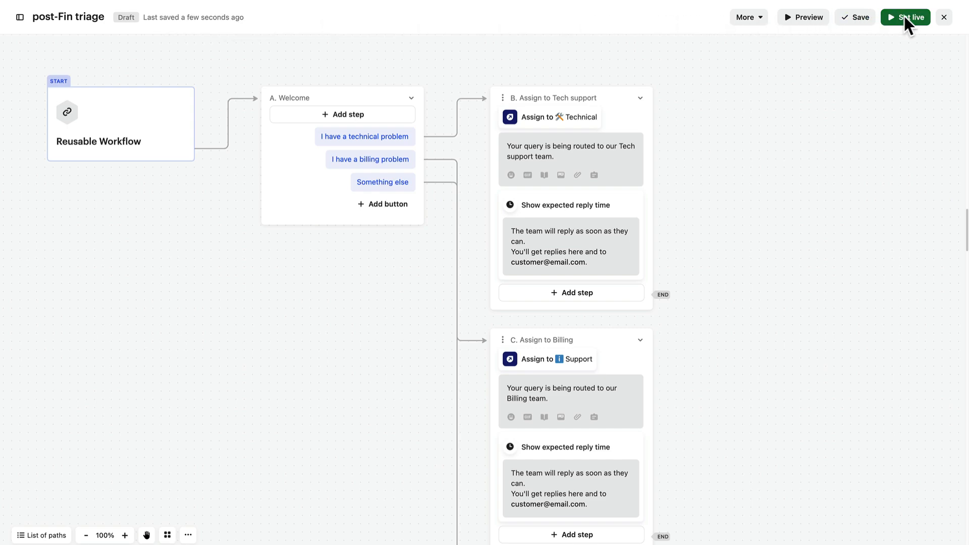
click(904, 17)
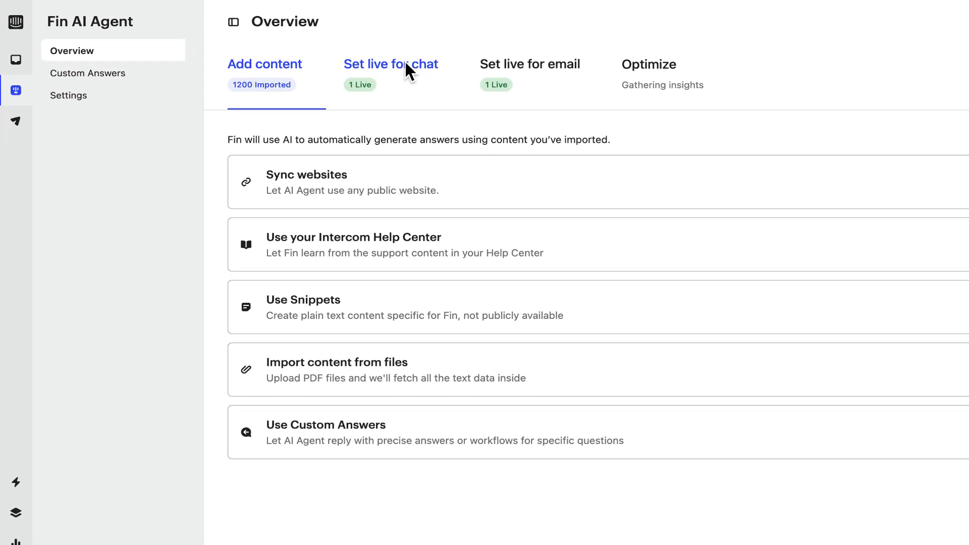
- From Fin AI Agent Overview's live-for-chat list, open the Fin AI Agent workflow
click(390, 63)
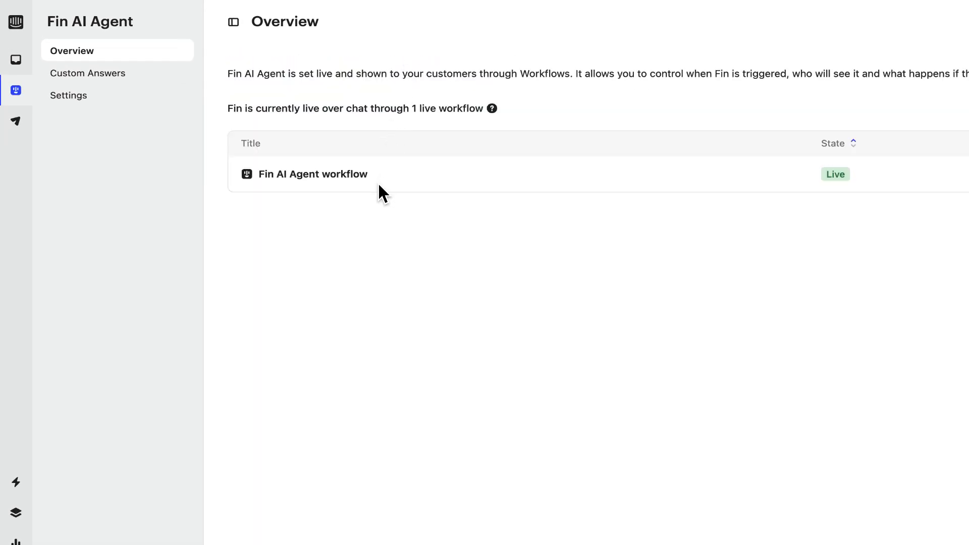
mouse_move(312, 174)
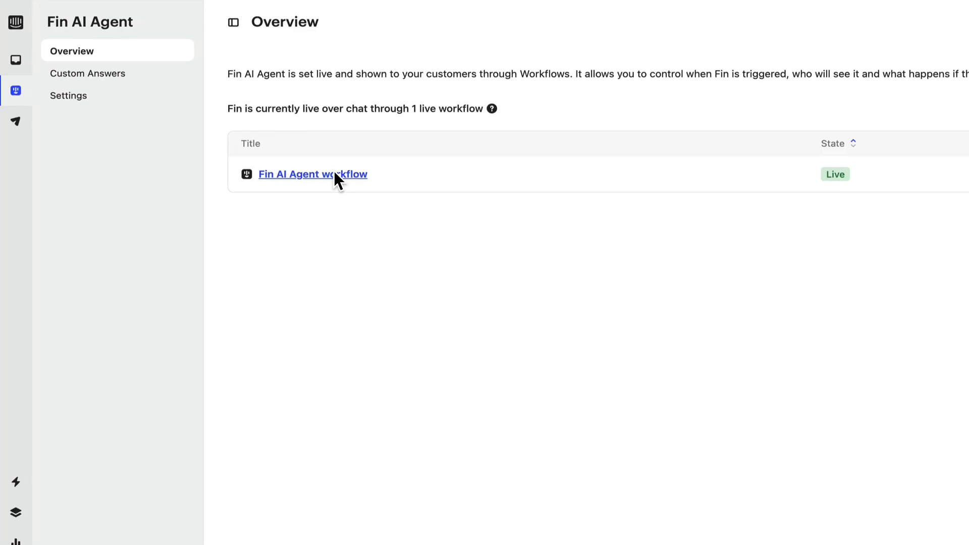
click(311, 174)
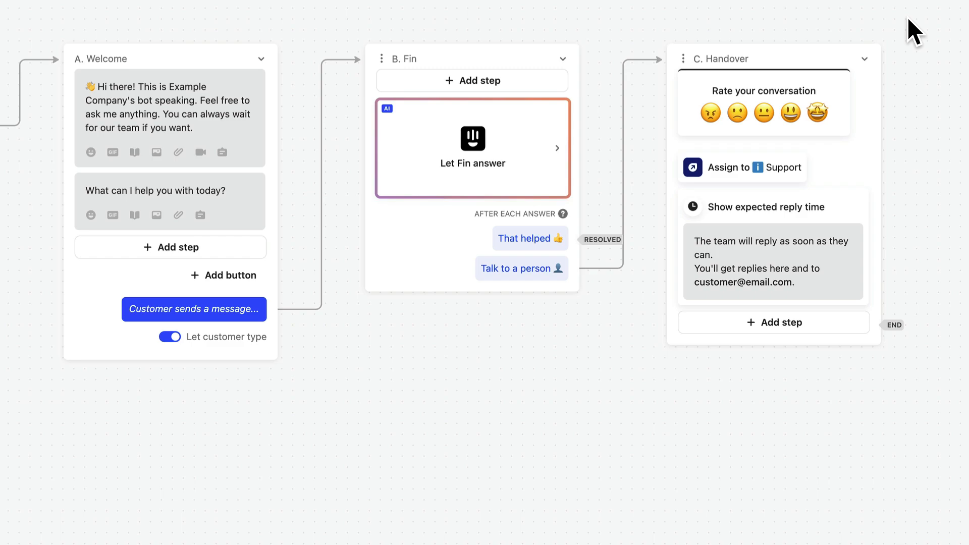
mouse_move(875, 84)
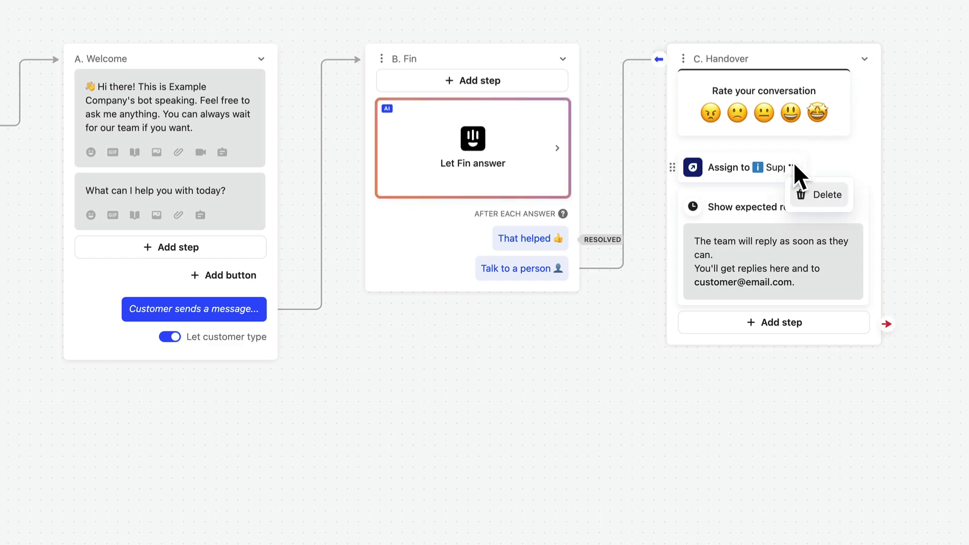
- Replace the Assign to Support step with a pass to the post-Fin triage reusable workflow
click(826, 195)
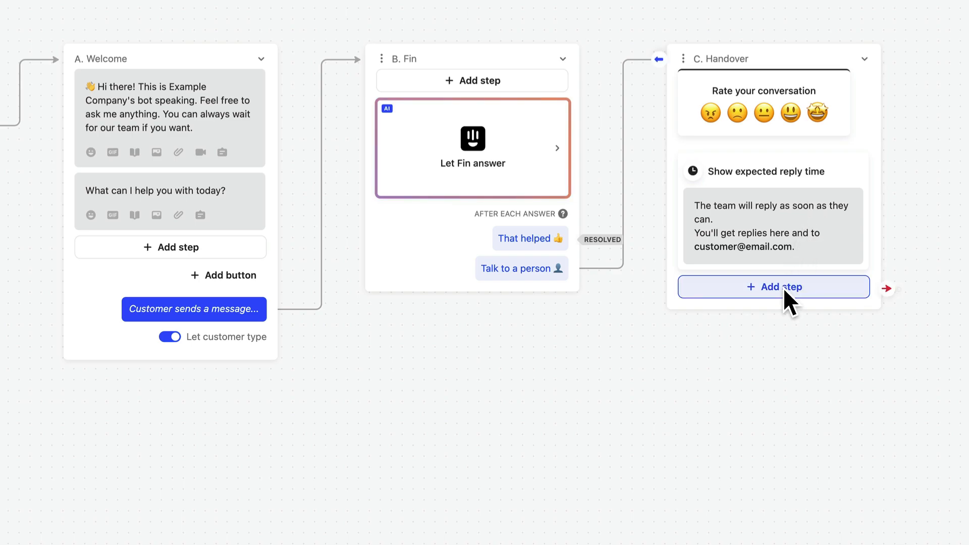
click(772, 286)
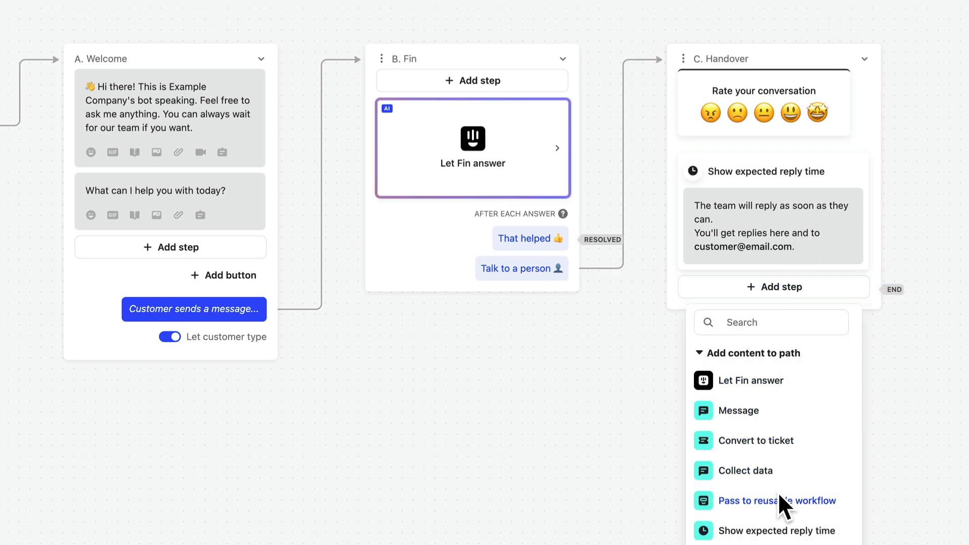
click(775, 501)
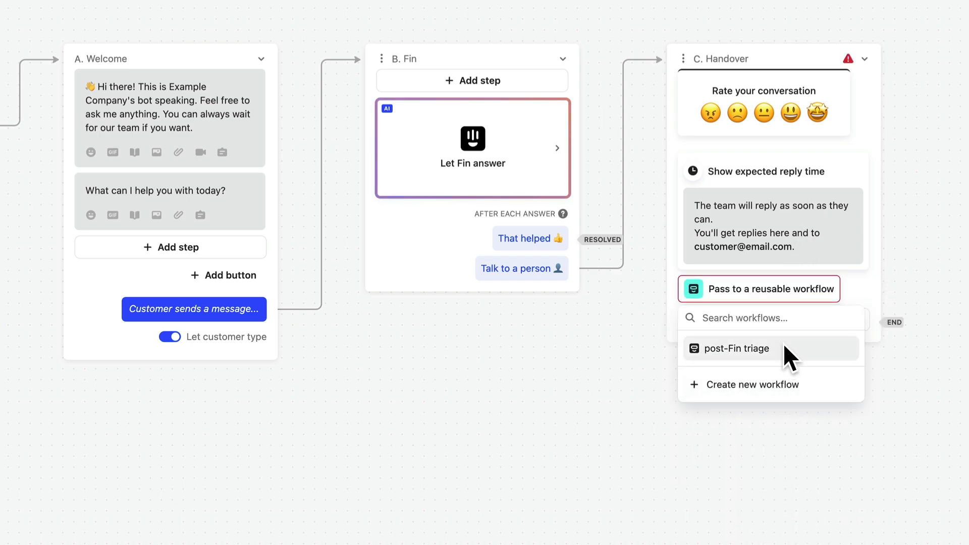
click(736, 348)
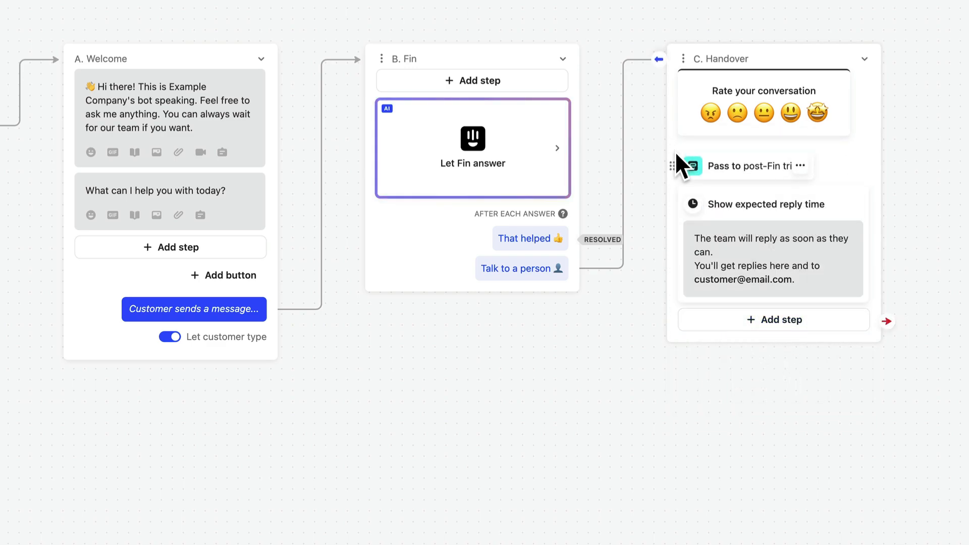
mouse_move(640, 399)
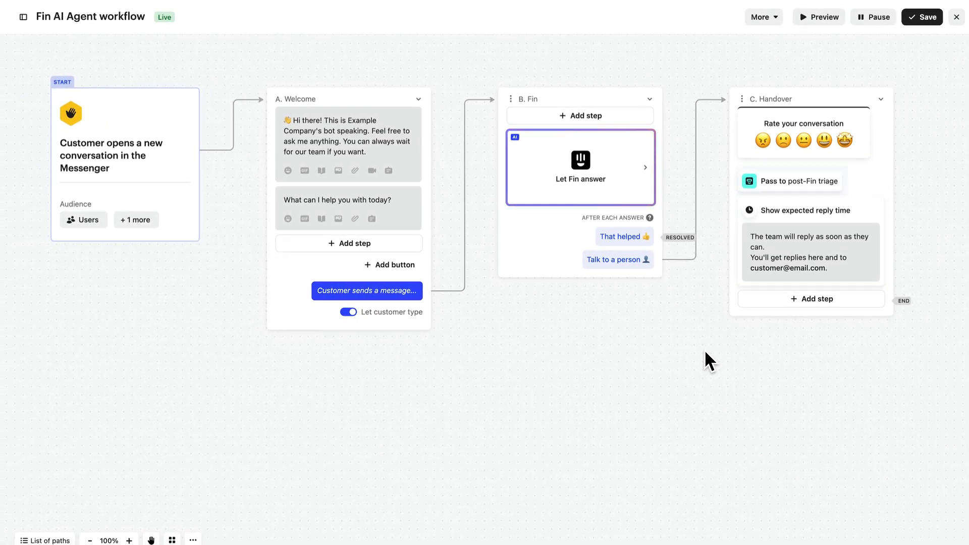
- Preview the bot as a customer choosing 'I have a technical problem', then close the preview
click(792, 180)
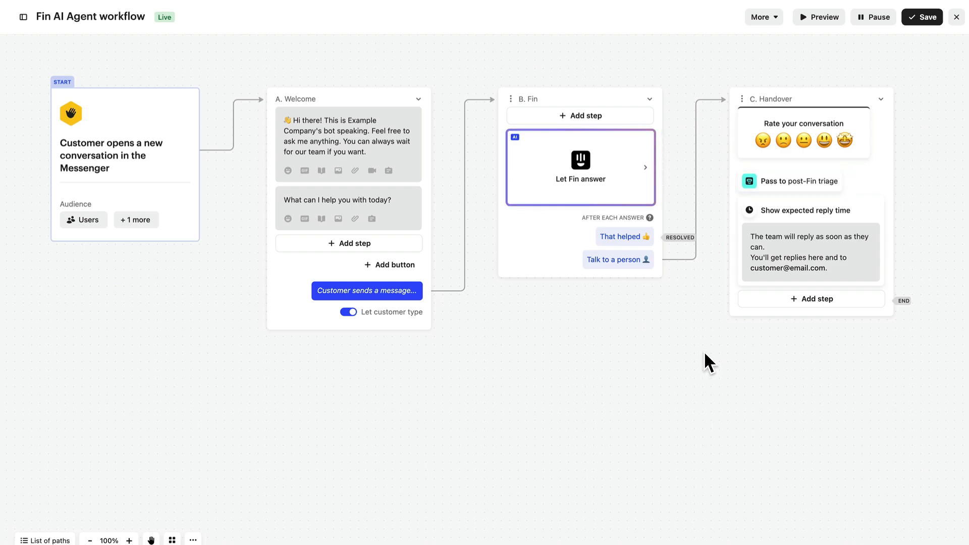
mouse_move(740, 275)
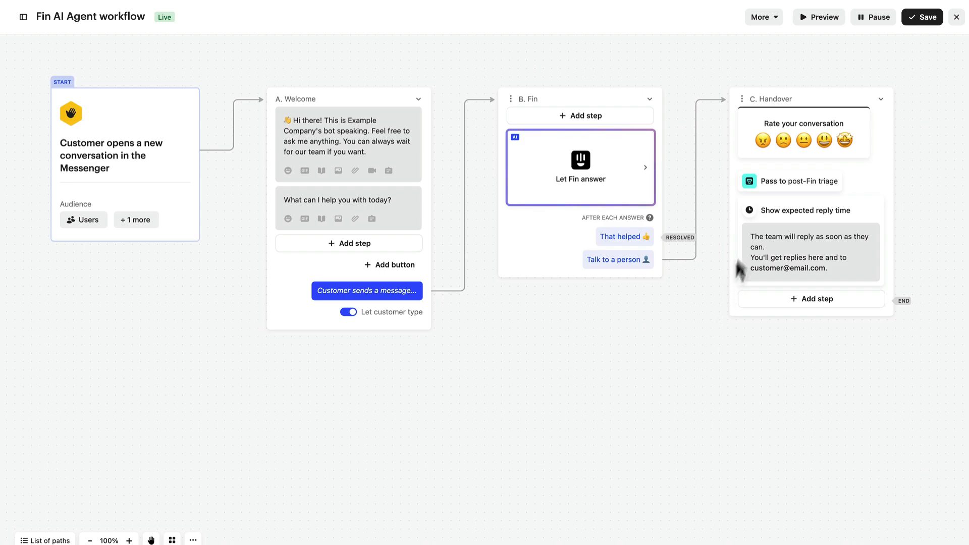
click(818, 17)
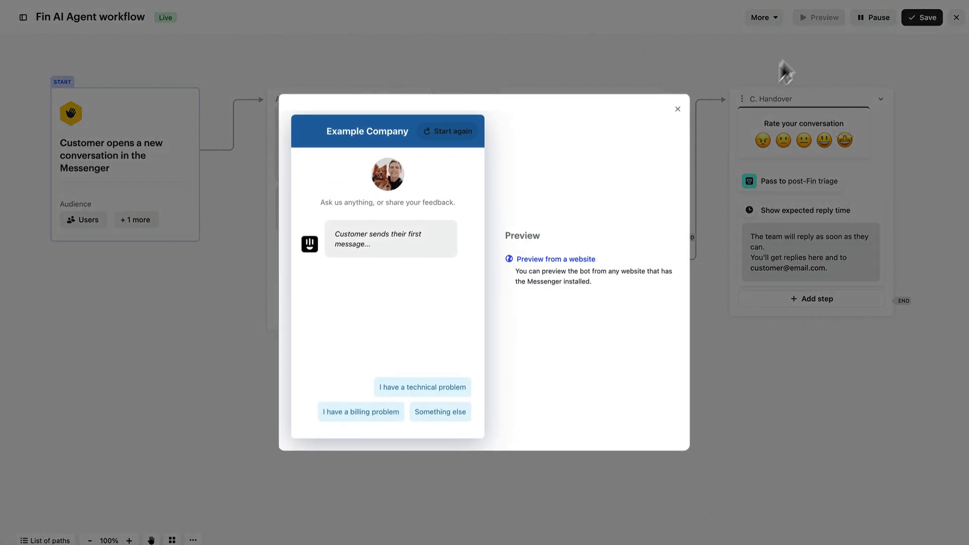
click(422, 402)
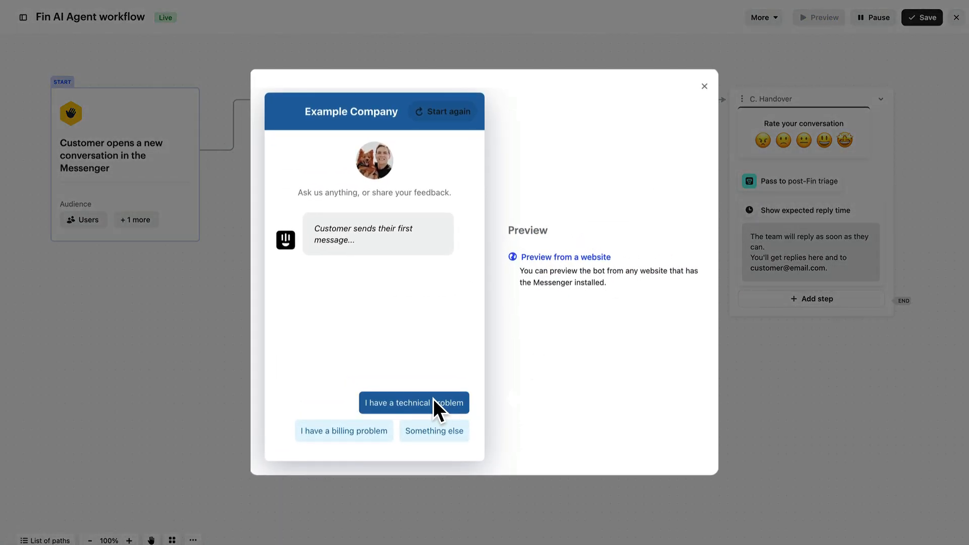
click(414, 403)
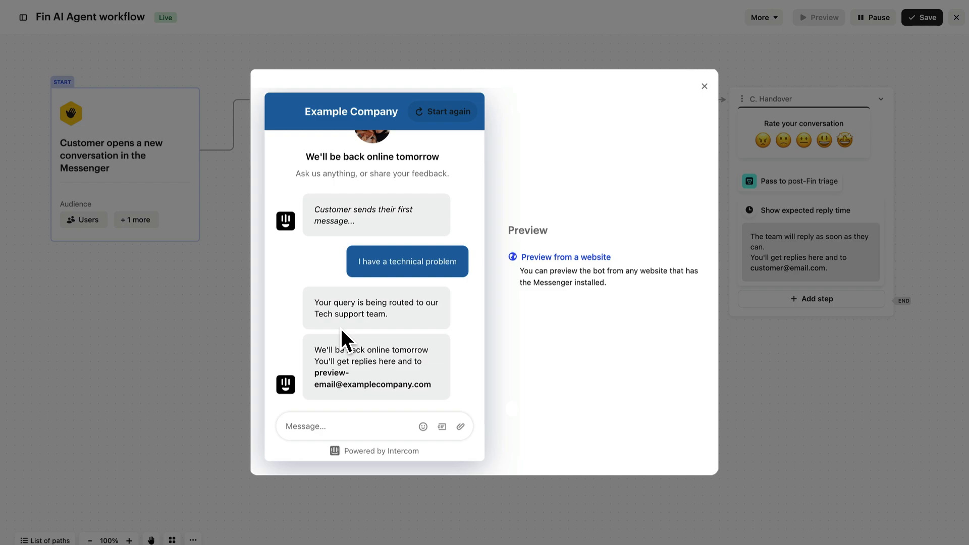
click(703, 85)
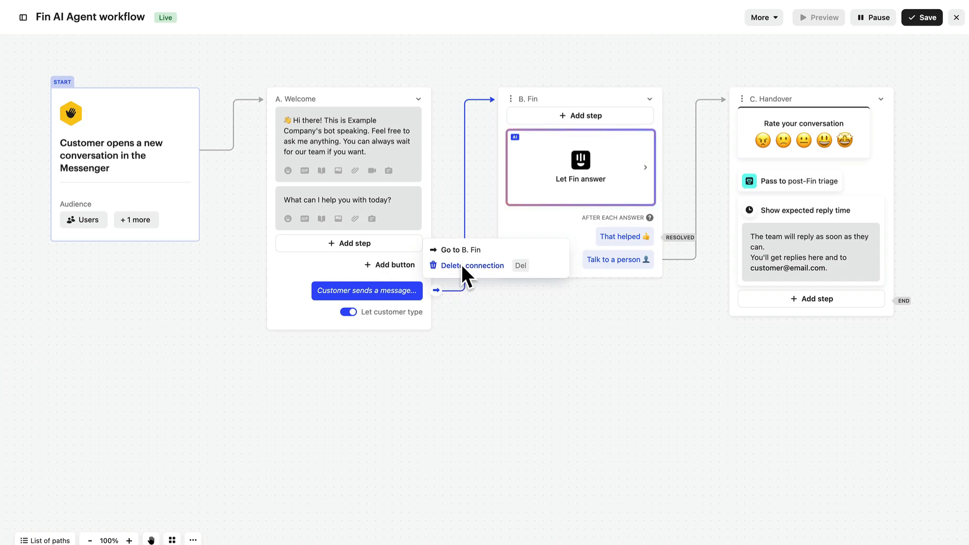
- Replace the Welcome-to-Fin link with Branches conditioned on Plan type is VIP customers
click(474, 265)
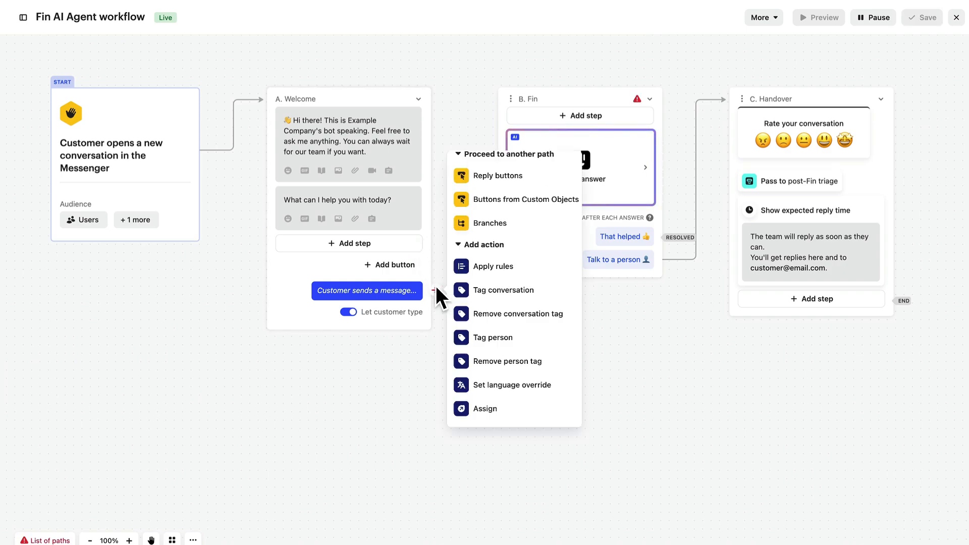
mouse_move(489, 223)
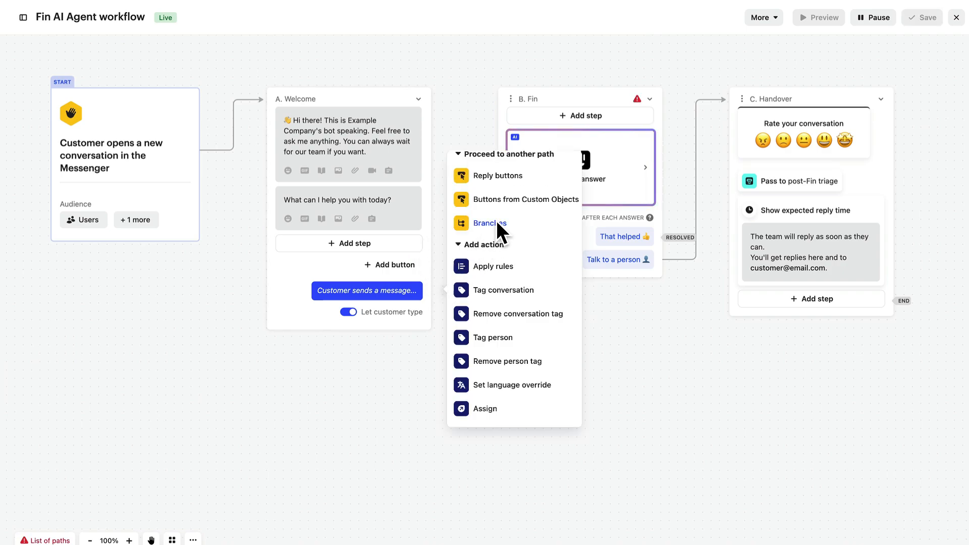
click(490, 223)
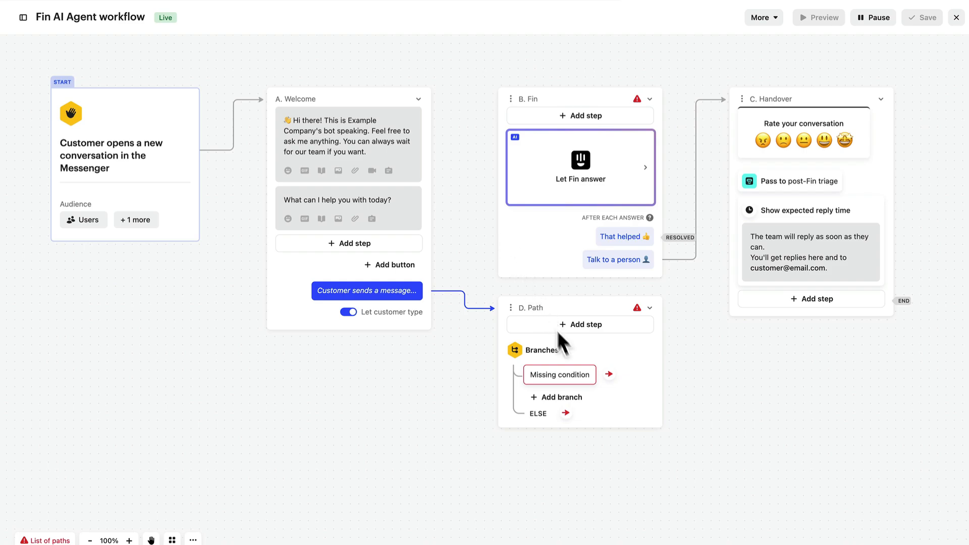
click(558, 374)
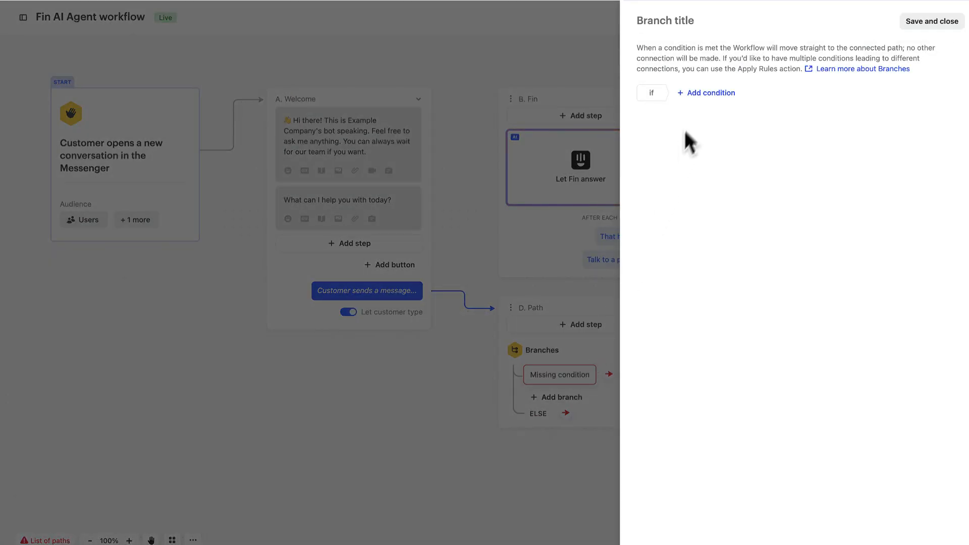
click(706, 93)
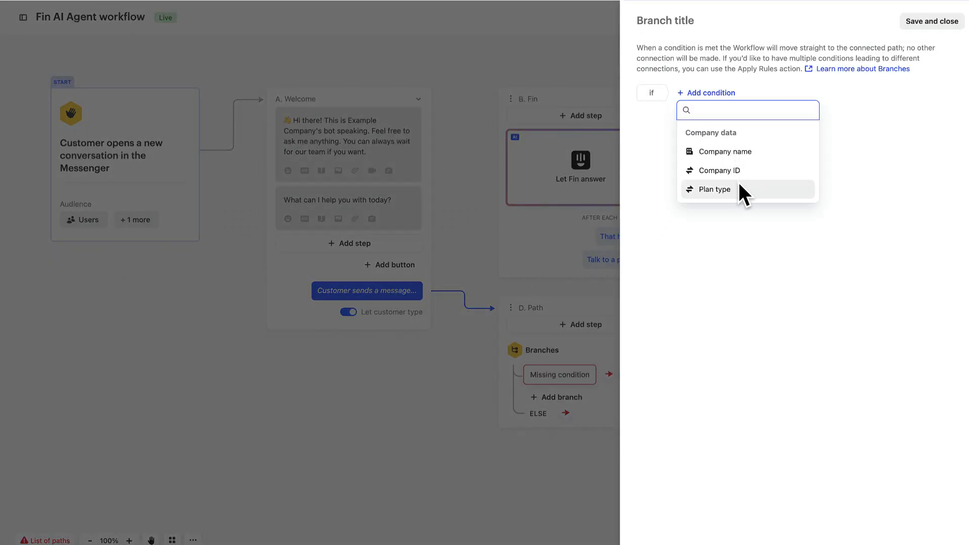
click(714, 189)
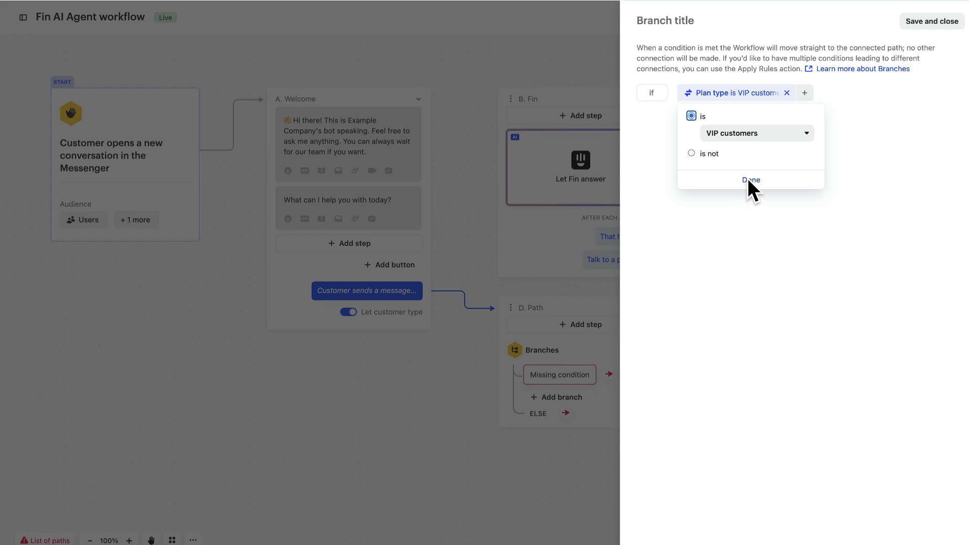
click(750, 180)
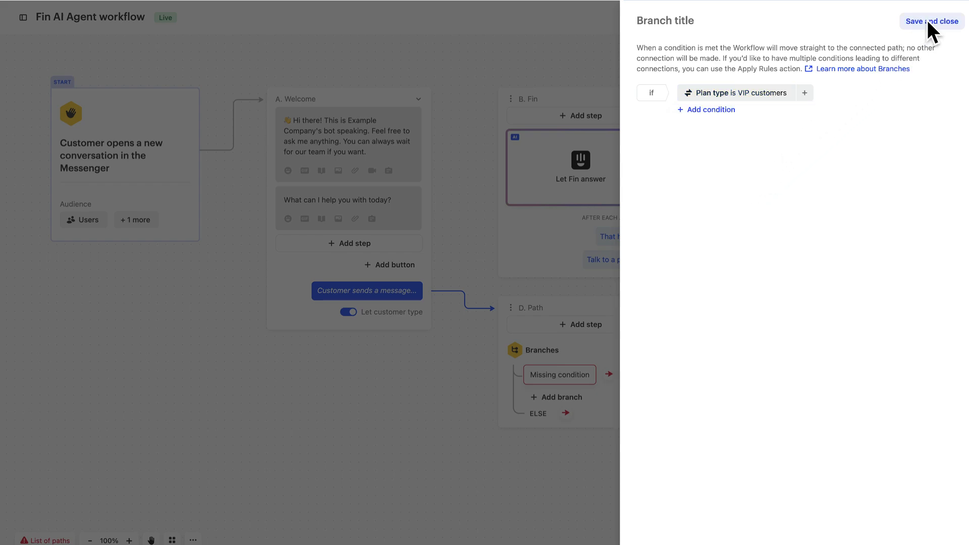
click(931, 21)
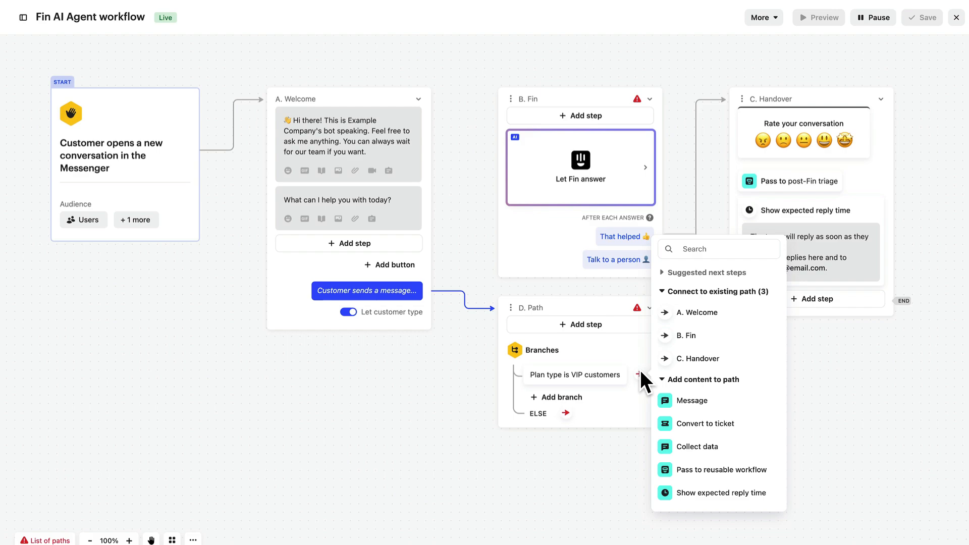
mouse_move(686, 335)
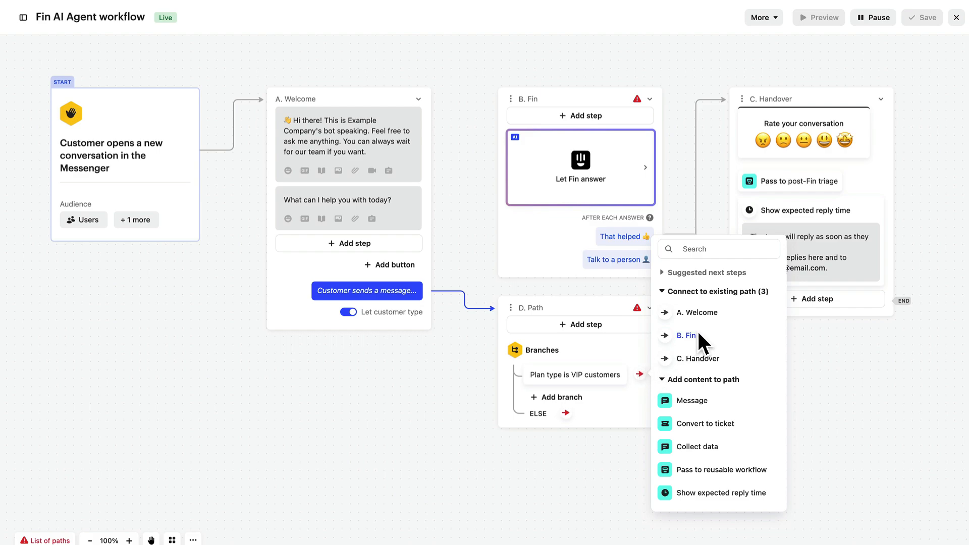
- Connect the VIP branch to the Fin path and select the ELSE branch's next step
click(687, 335)
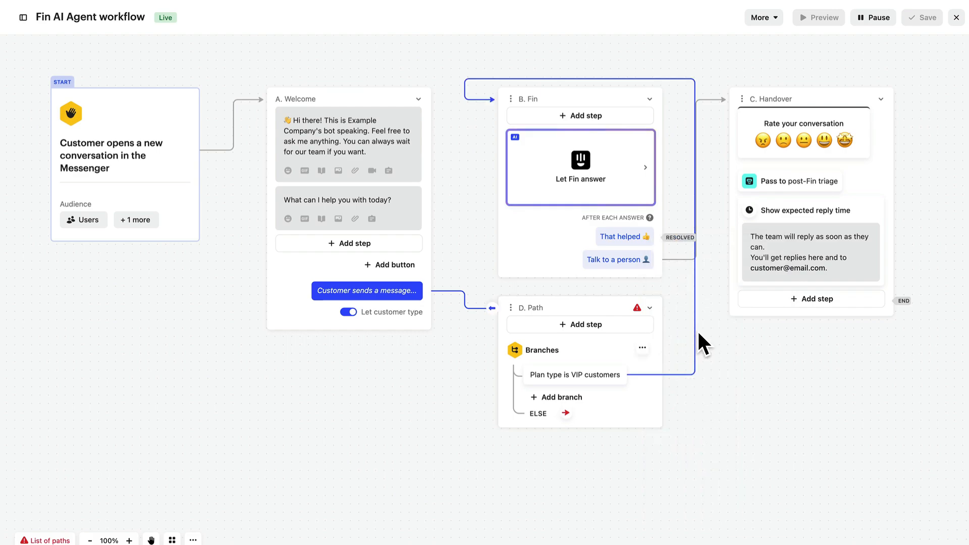
mouse_move(834, 202)
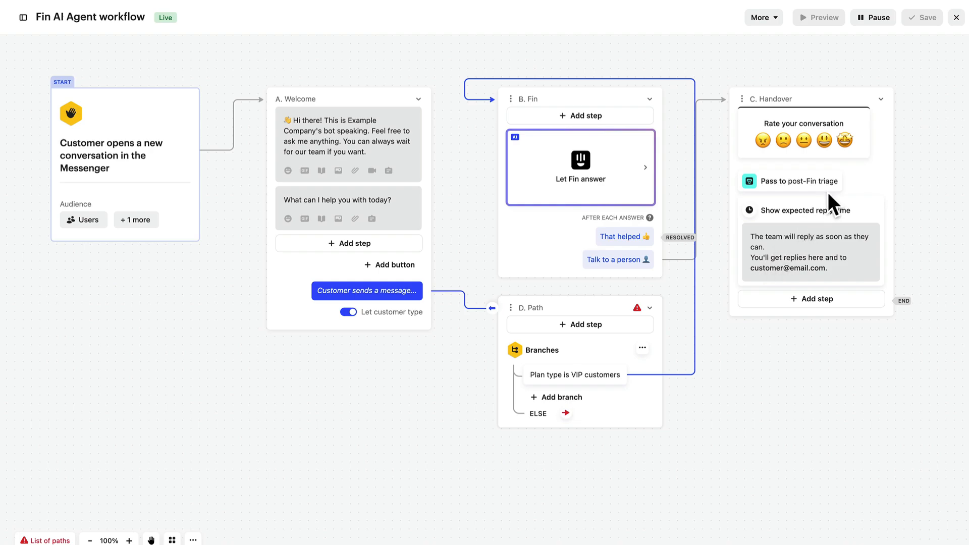
mouse_move(836, 204)
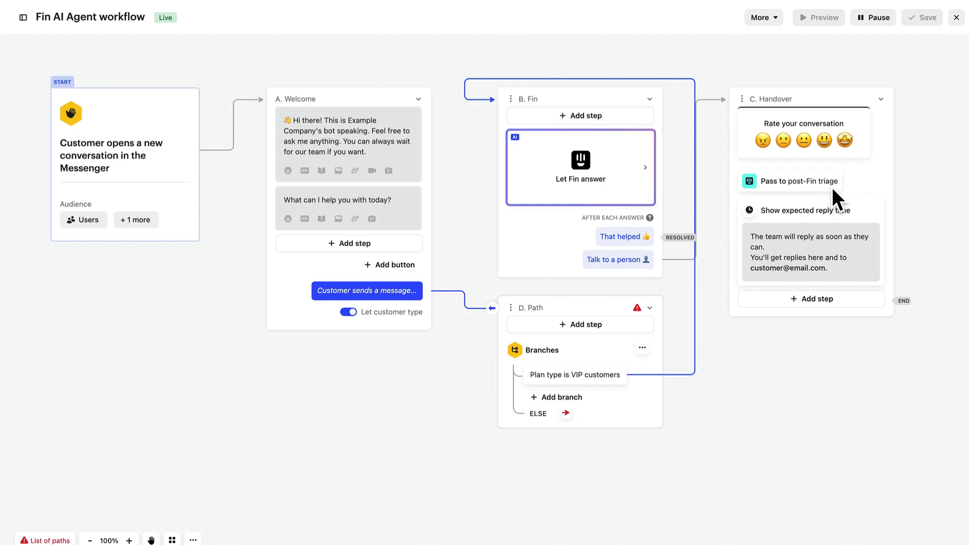
mouse_move(572, 420)
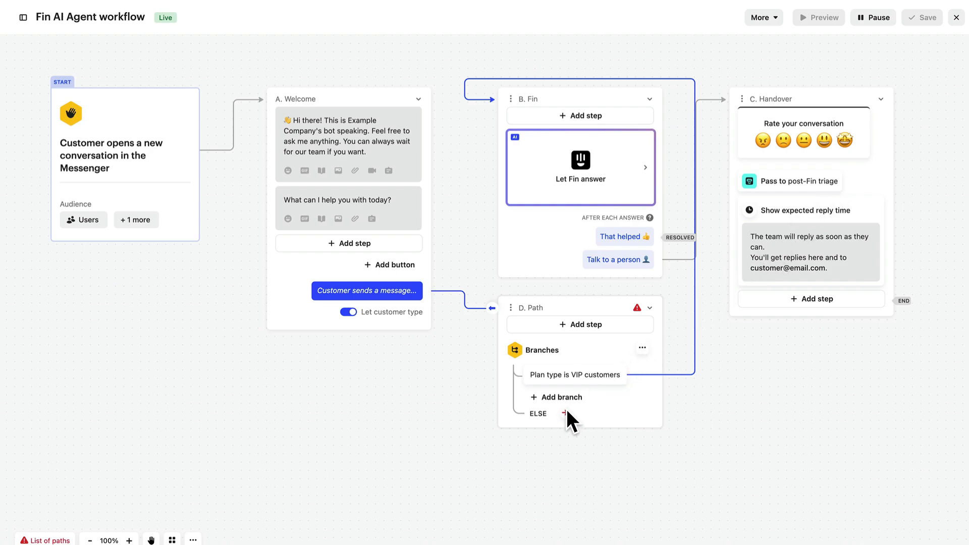
click(563, 413)
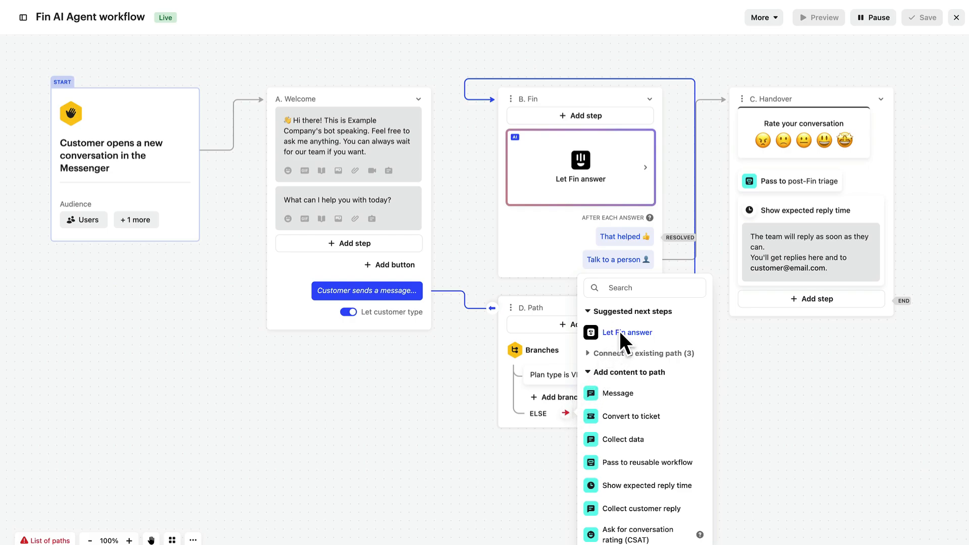
- Let Fin answer on ELSE with human-support expectation and fallback message, then auto-arrange the paths
click(627, 332)
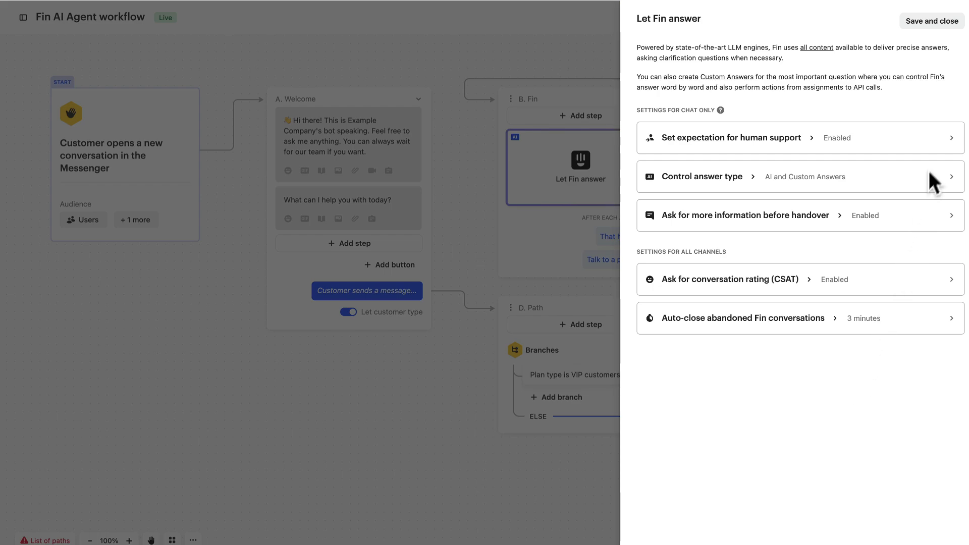
click(731, 137)
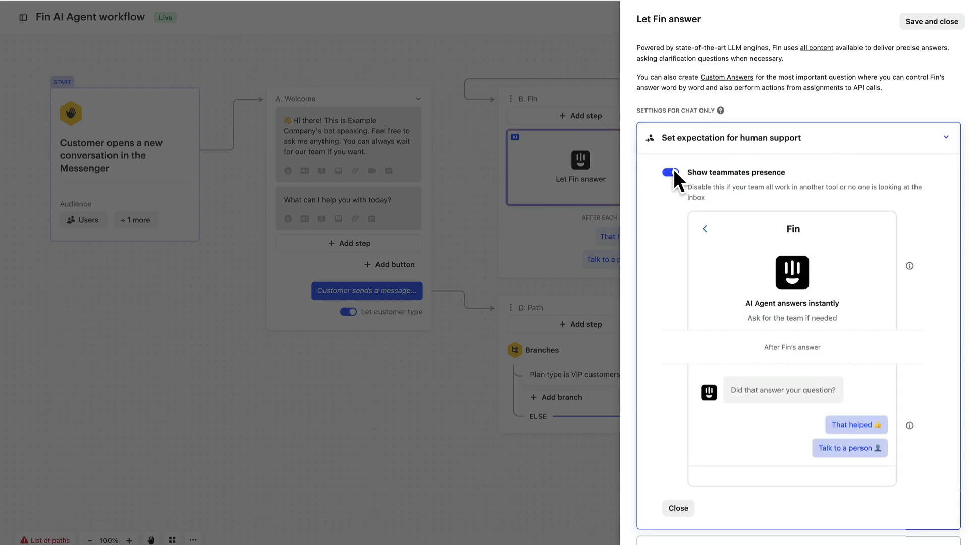
click(931, 21)
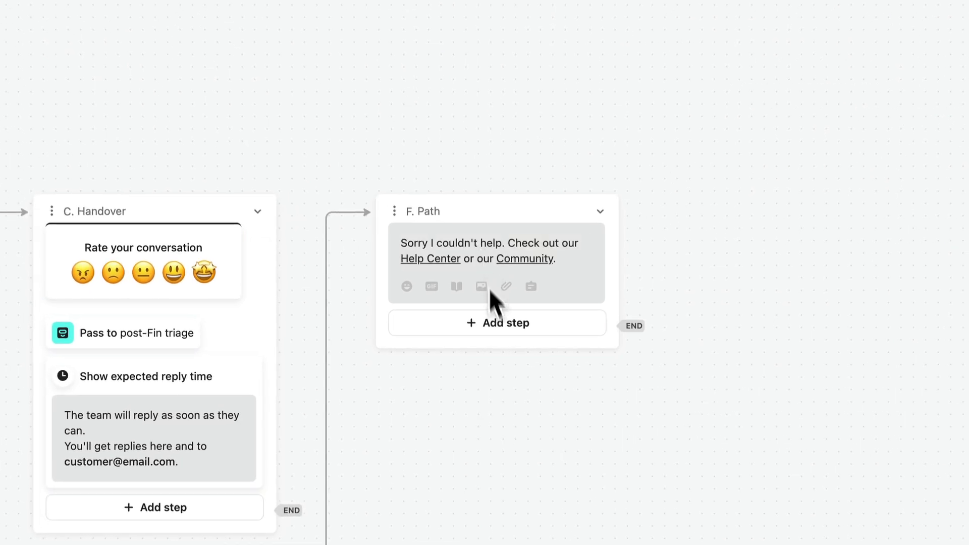
click(169, 532)
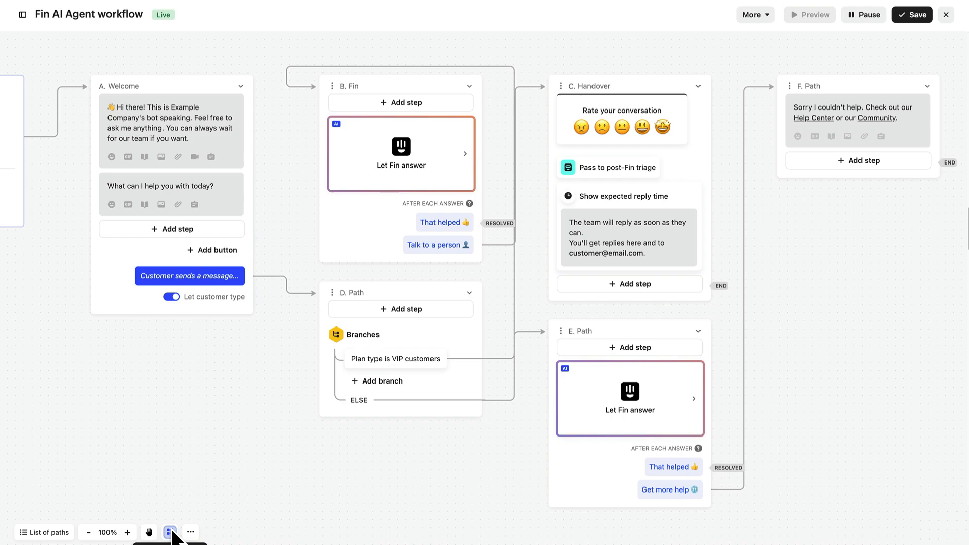
click(150, 532)
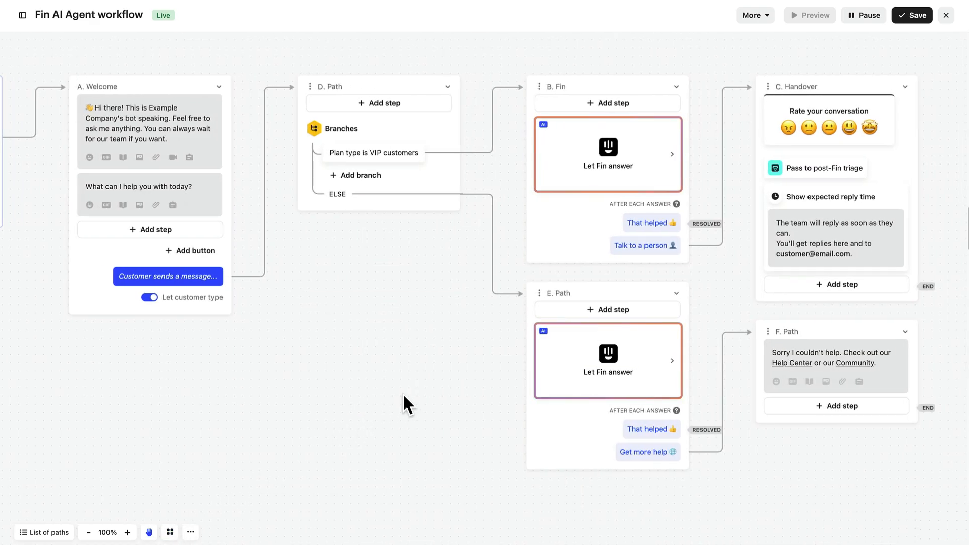